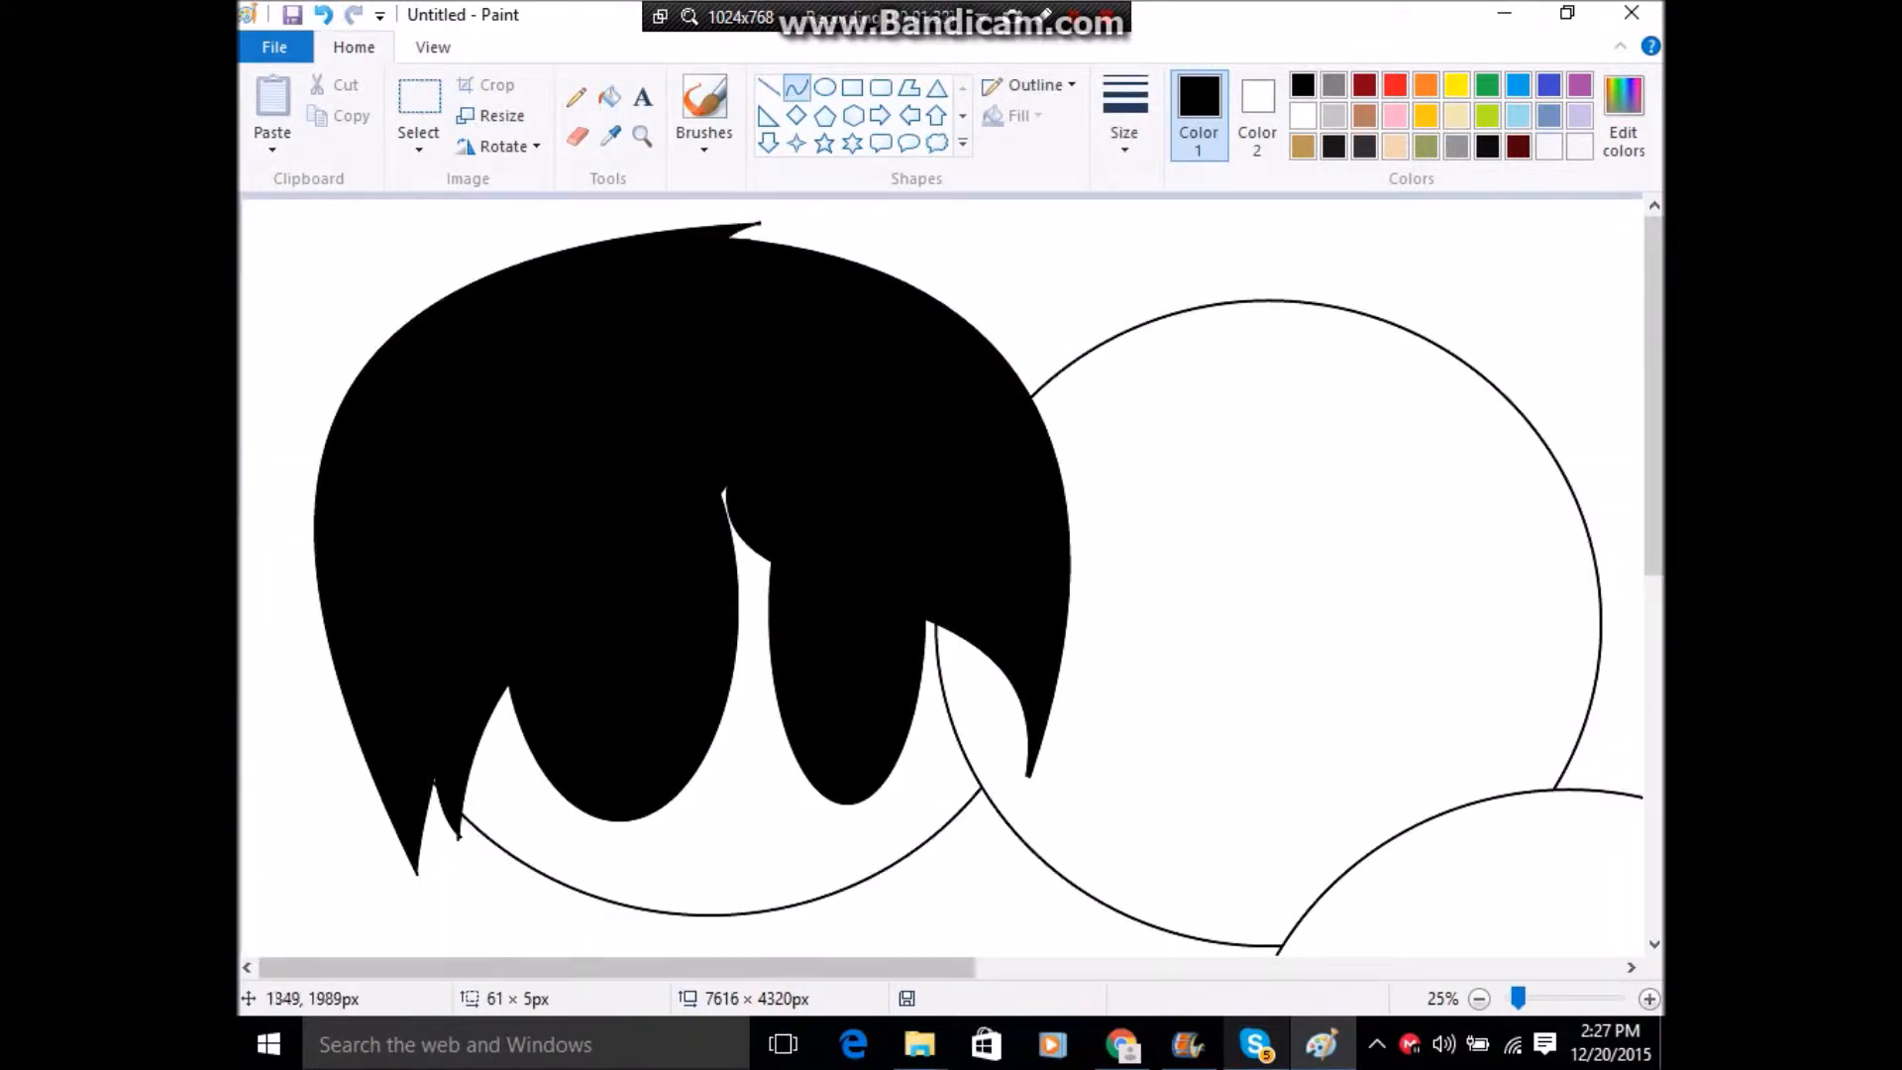
Step: Fill both characters with skin tones, dark grey tops, light grey trousers, green hat and brown hair
scroll("down", 3)
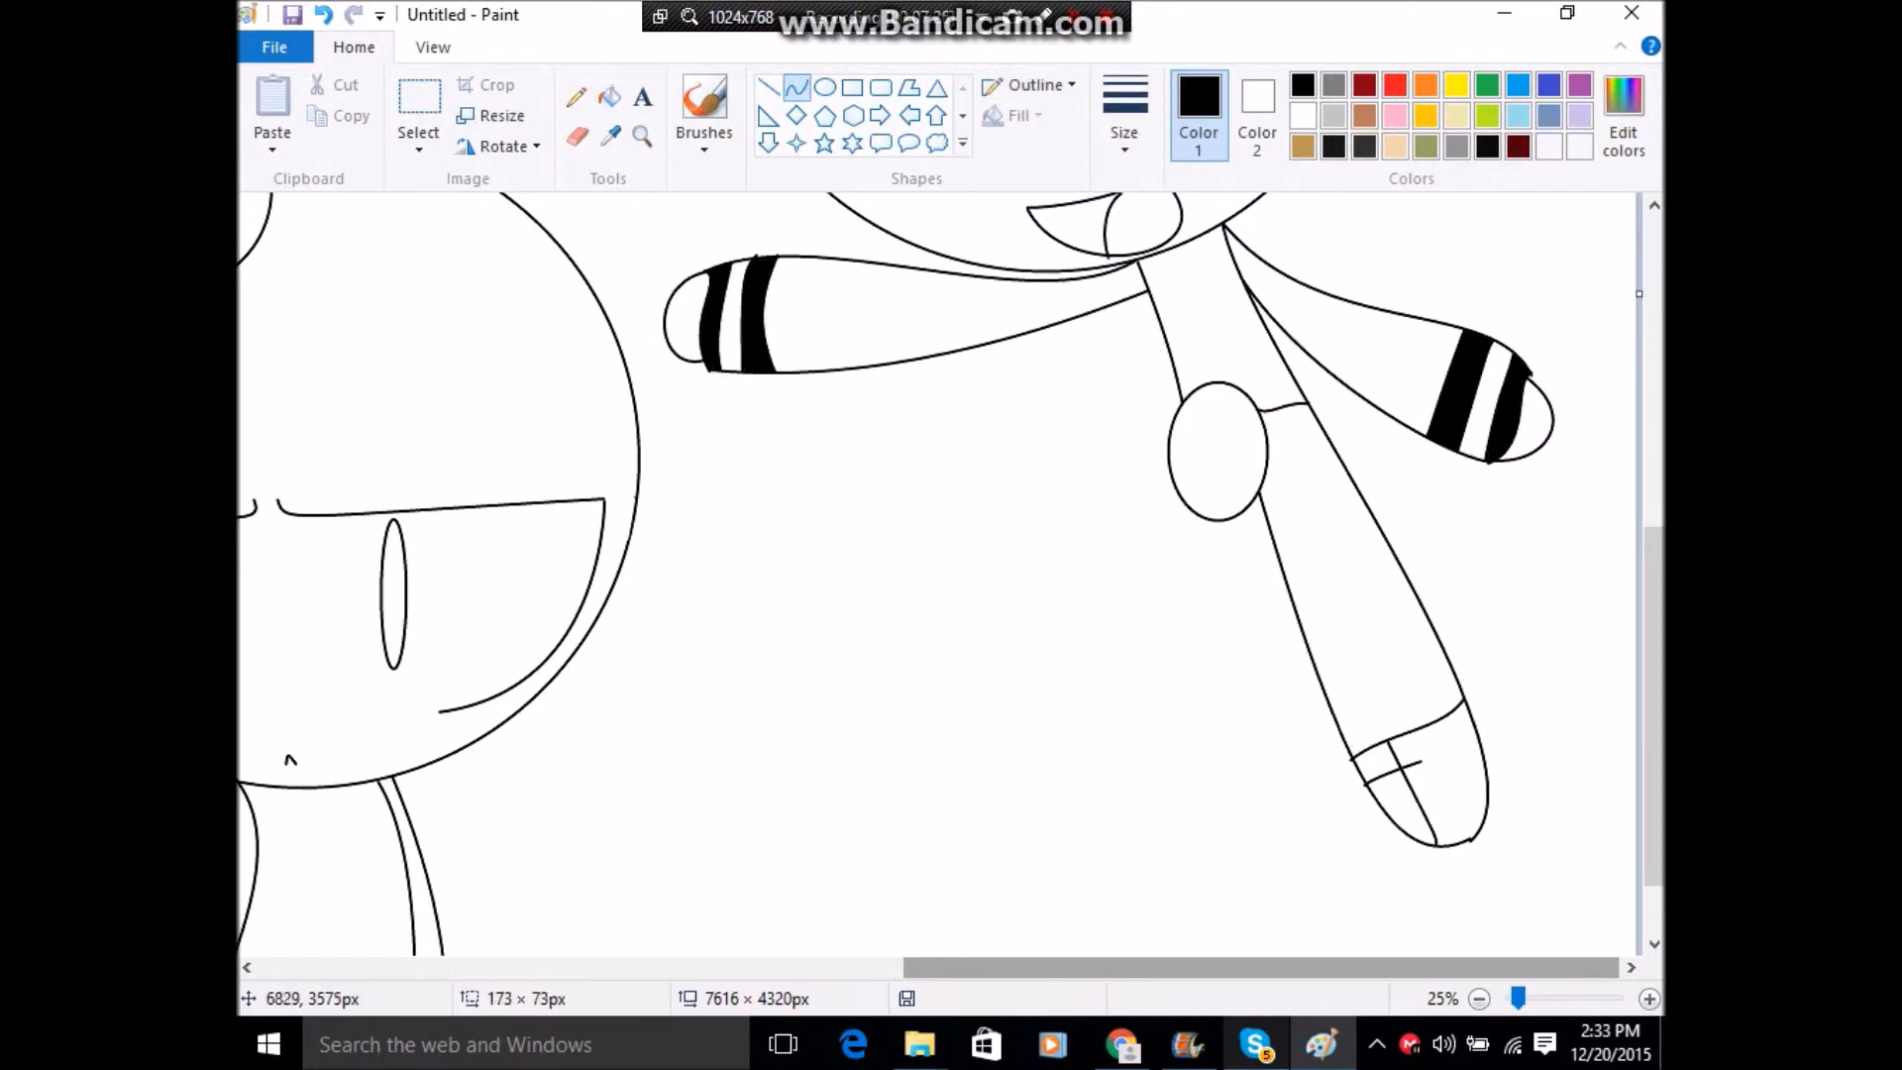
left_click(1255, 1043)
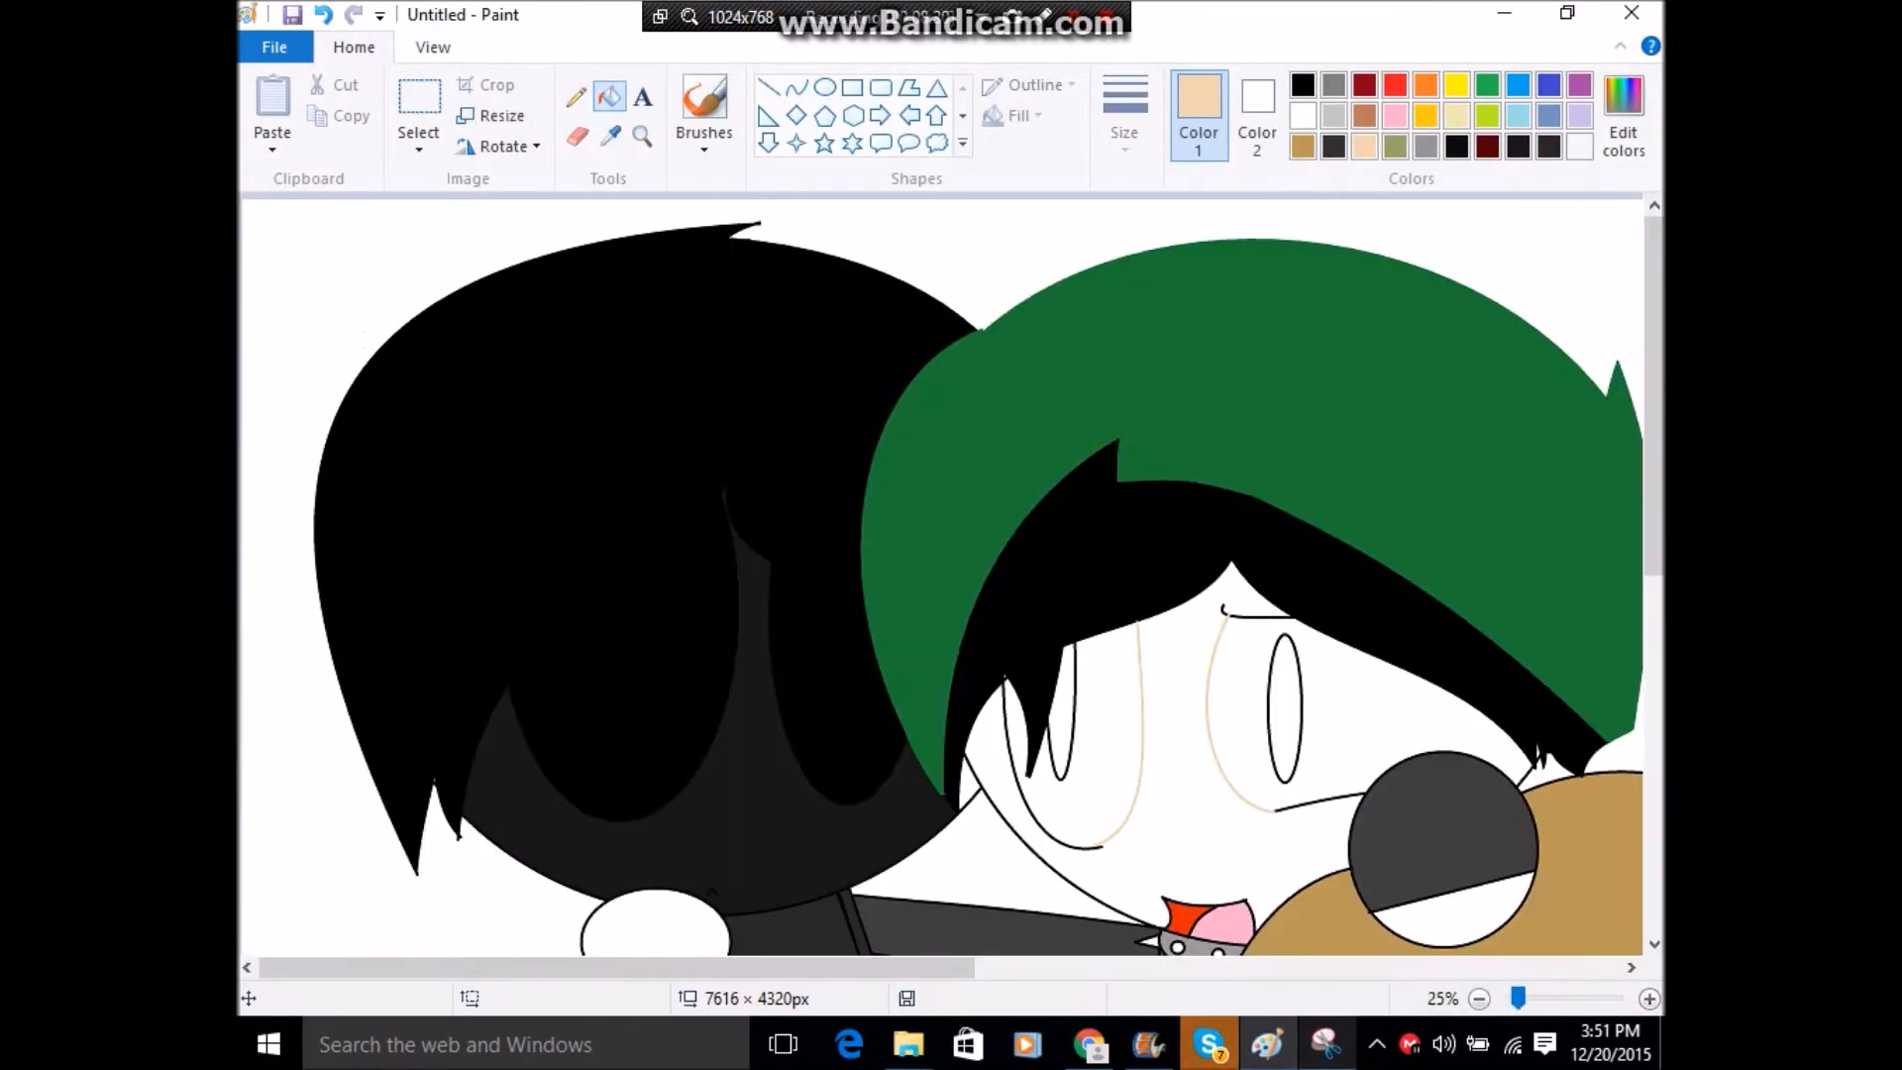
scroll("down", 3)
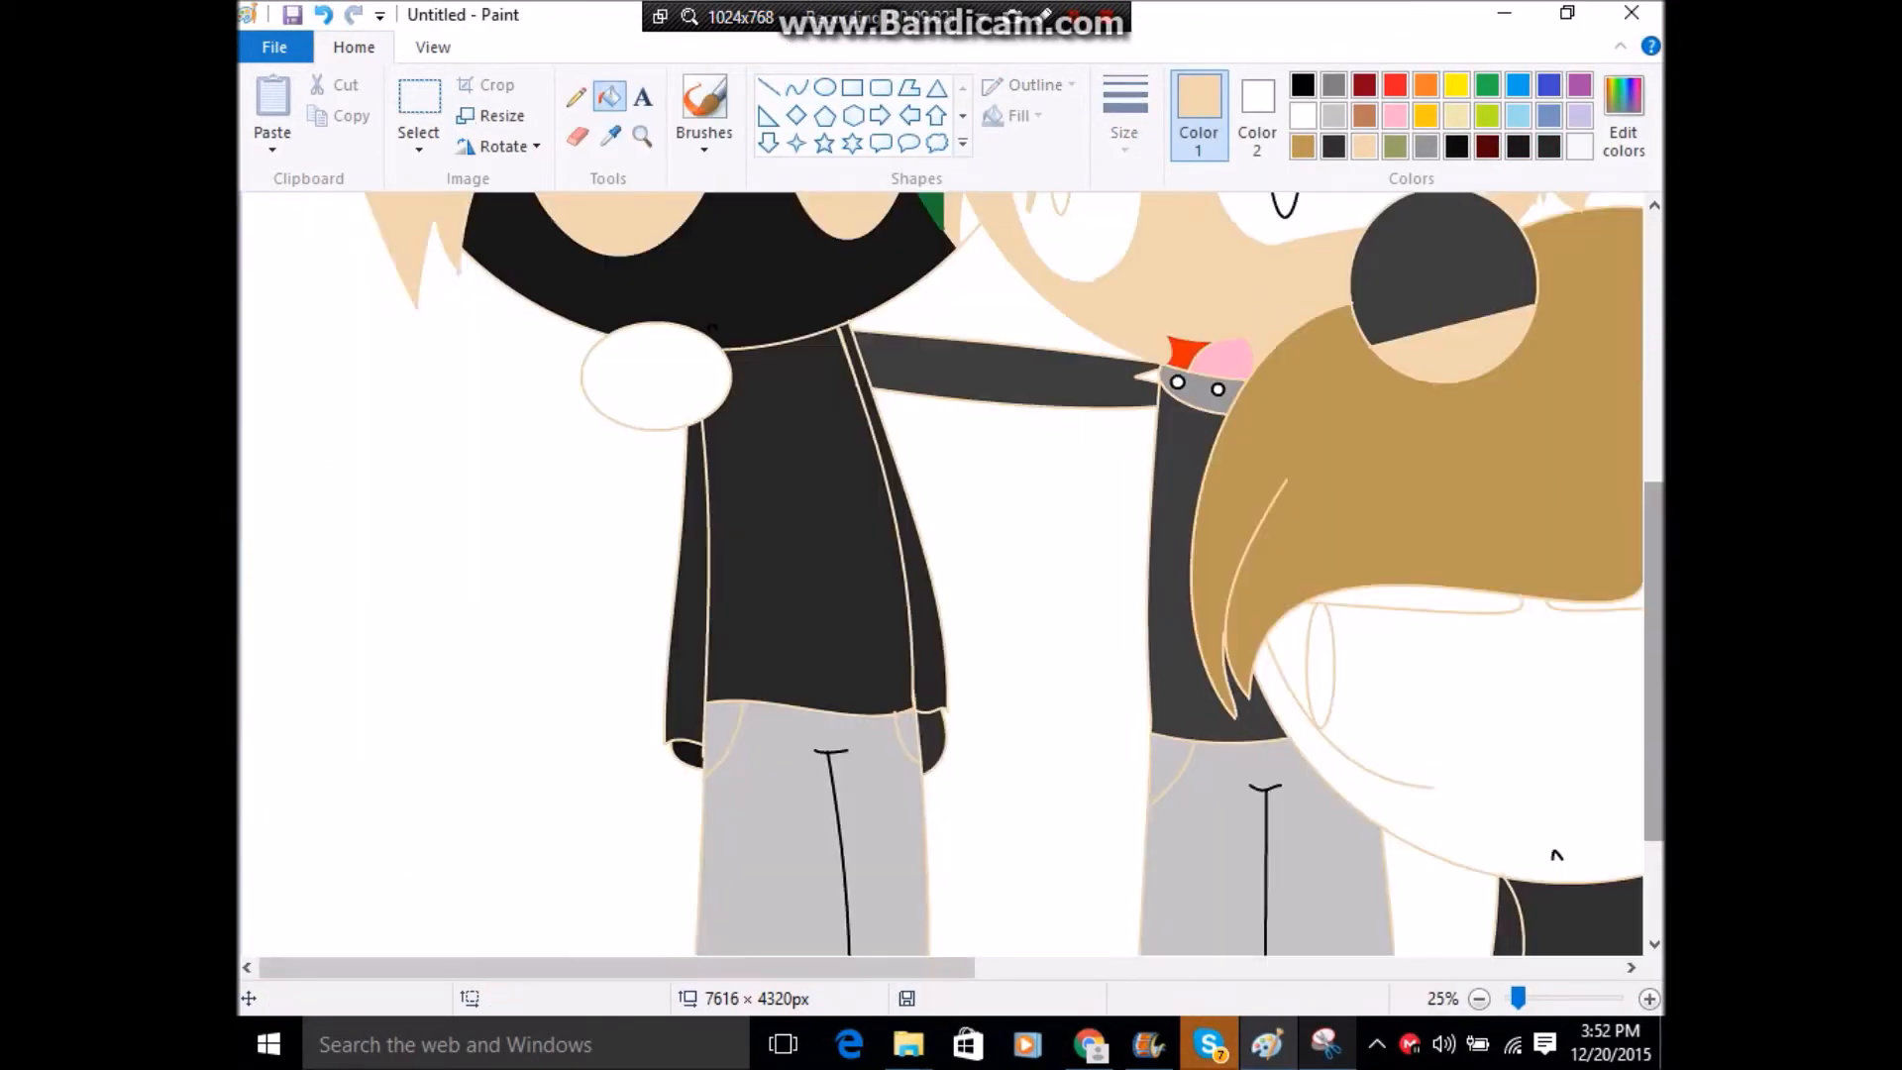